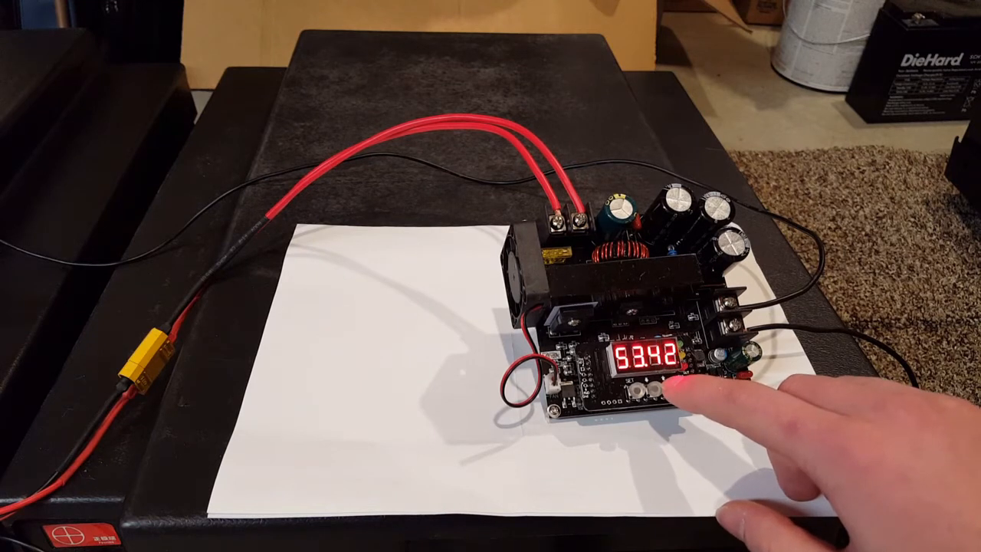
{"action": "left_click", "coordinate": [660, 390]}
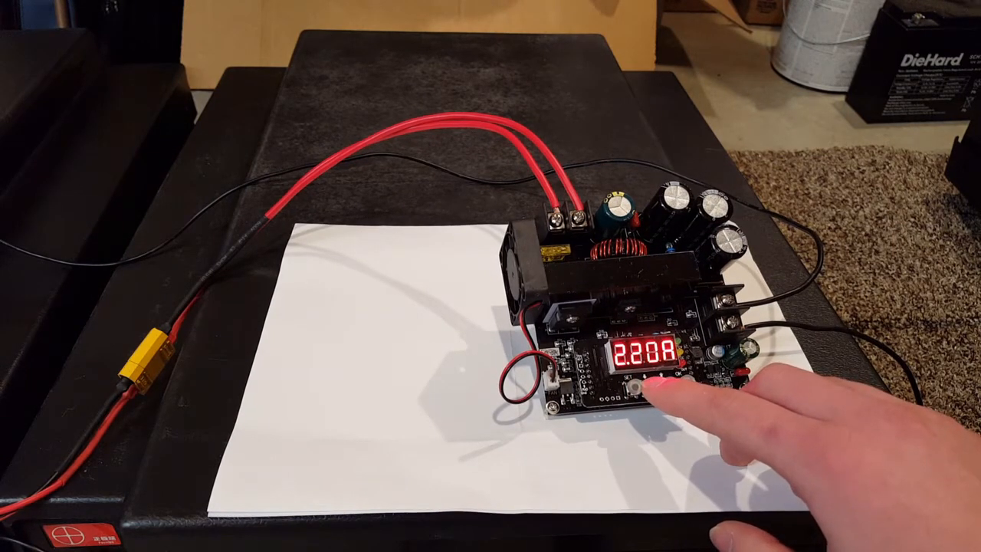
{"action": "left_click", "coordinate": [632, 391]}
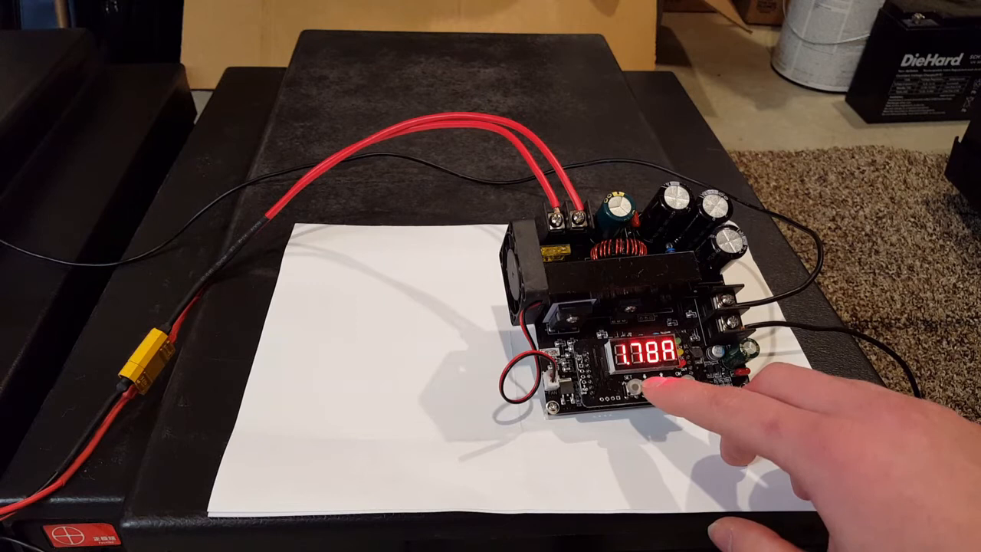
{"action": "left_click", "coordinate": [632, 375]}
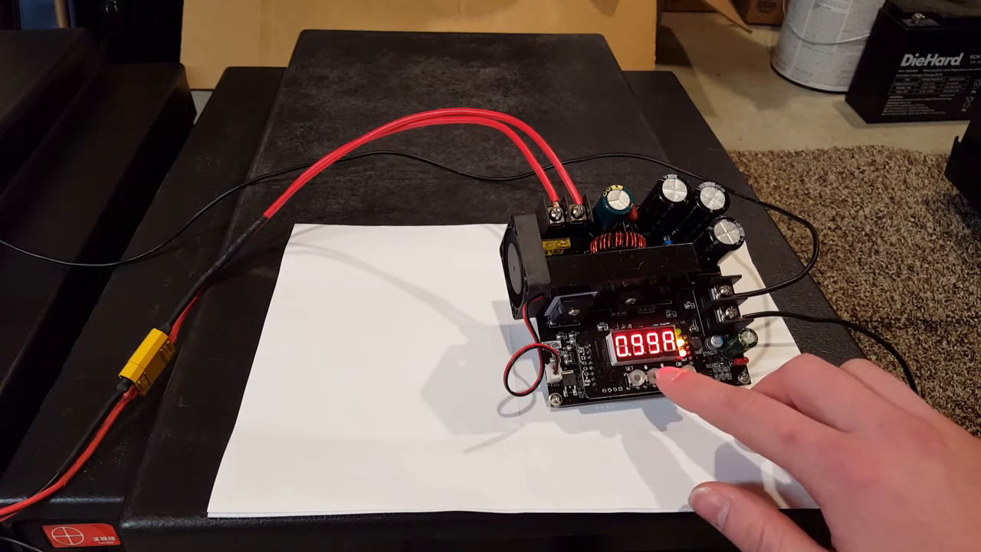
{"action": "left_click", "coordinate": [646, 372]}
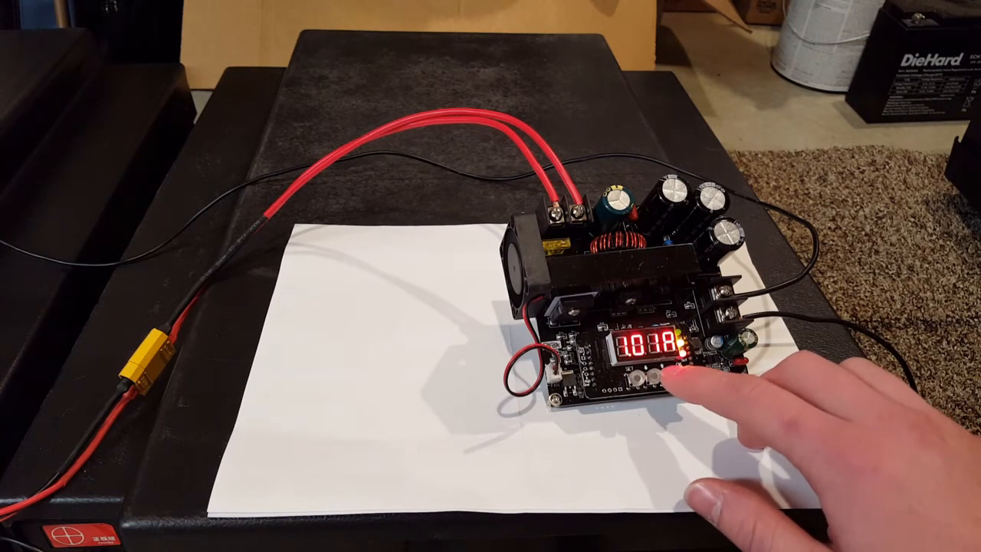